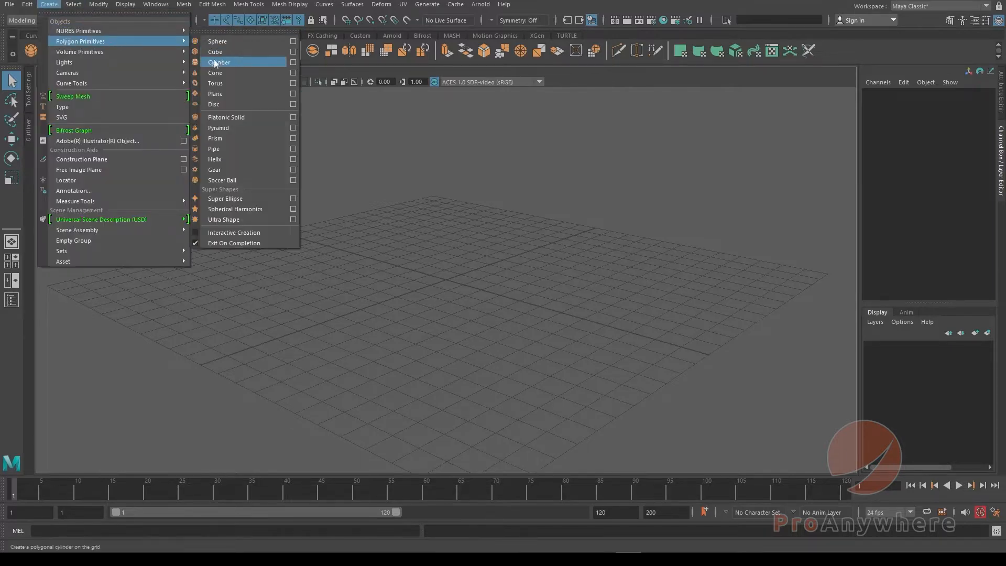
# Create a polygon sphere from the Polygon Primitives menu
pyautogui.click(217, 41)
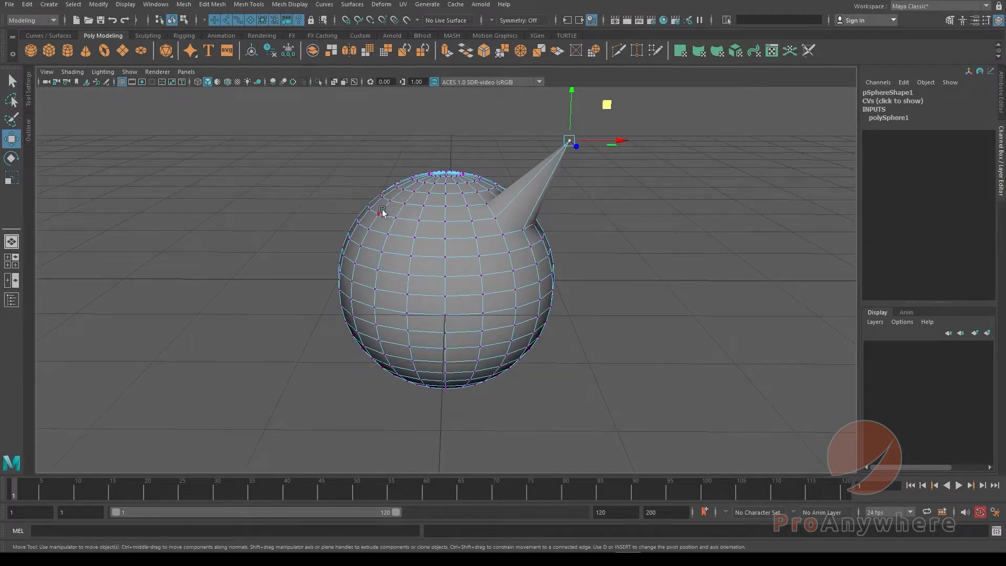
pyautogui.moveTo(526, 250)
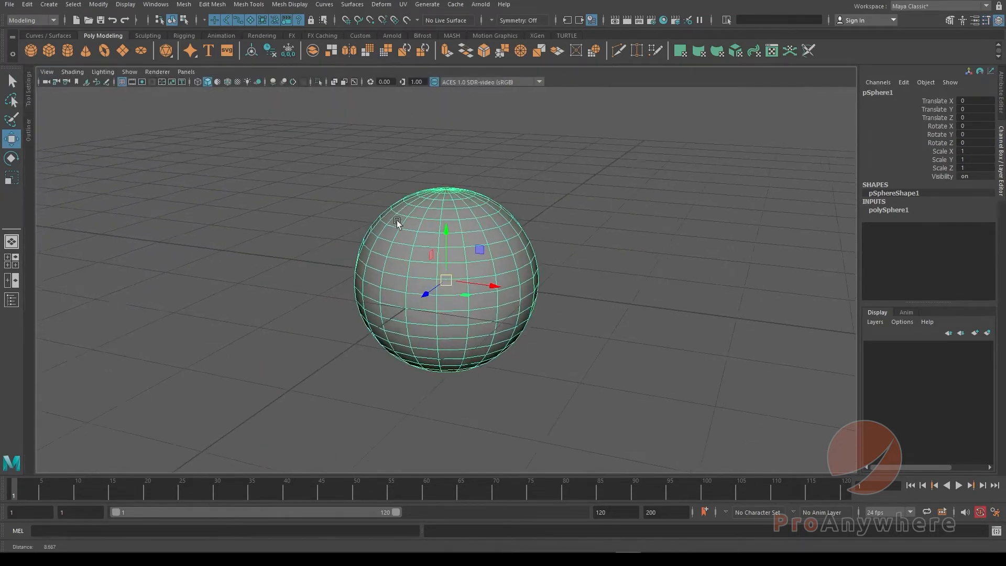
# Set the Move tool's Symmetry setting to Object X
pyautogui.click(11, 80)
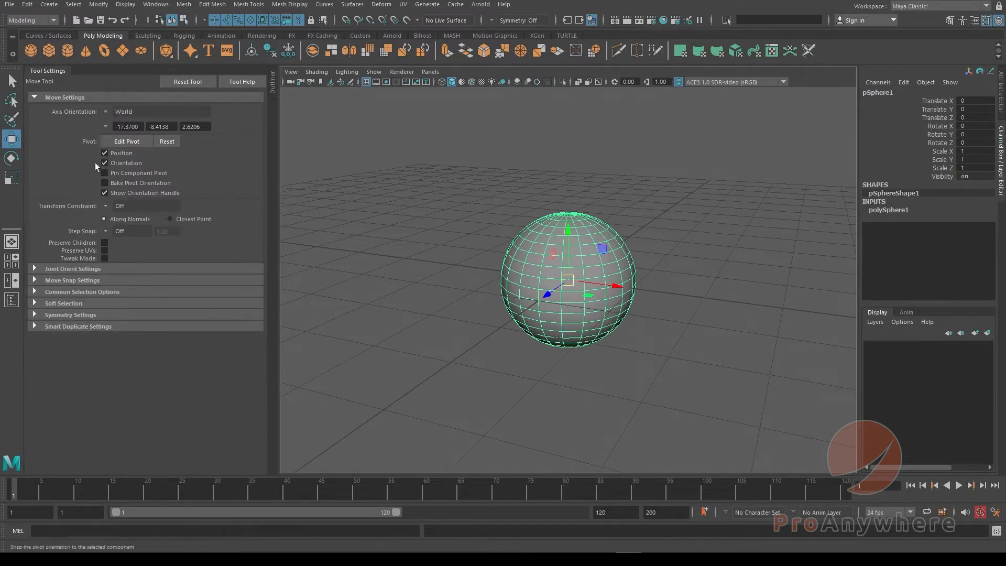
pyautogui.click(70, 315)
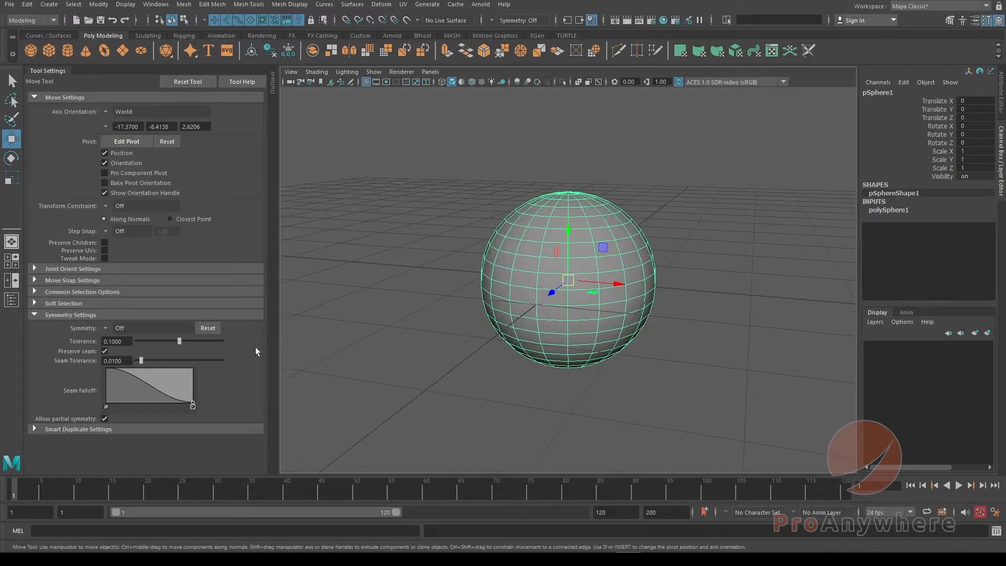
pyautogui.click(119, 328)
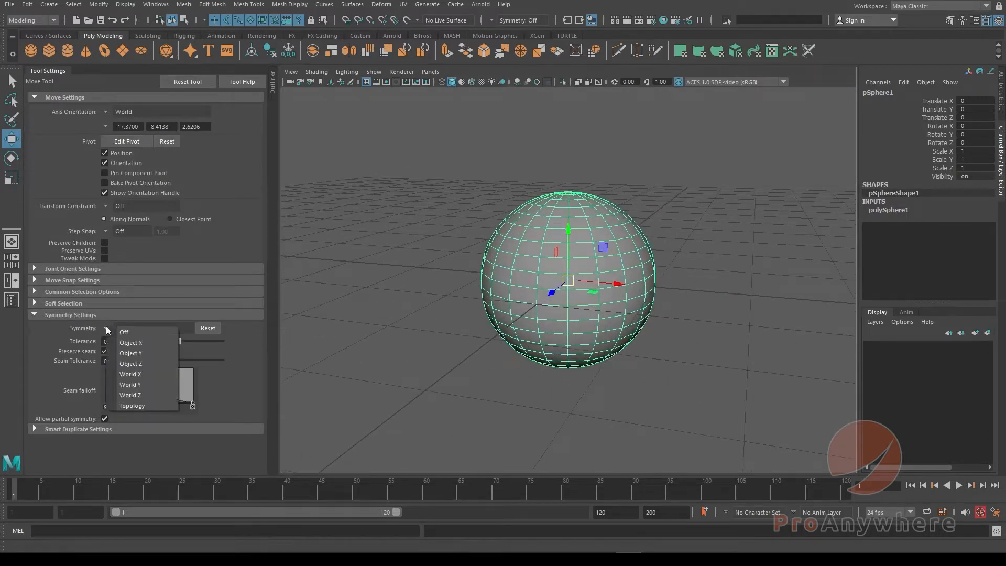
pyautogui.moveTo(129, 341)
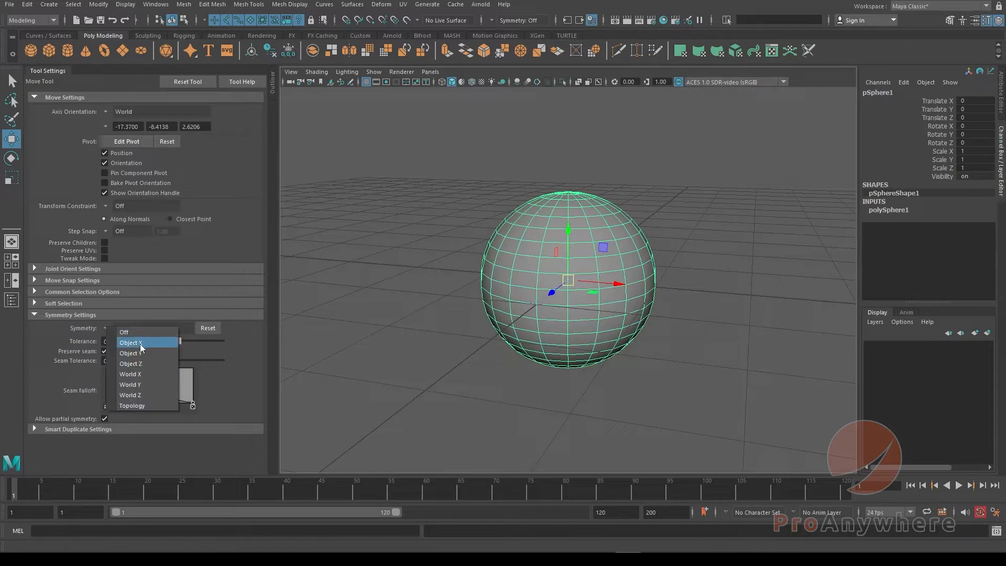
pyautogui.click(131, 341)
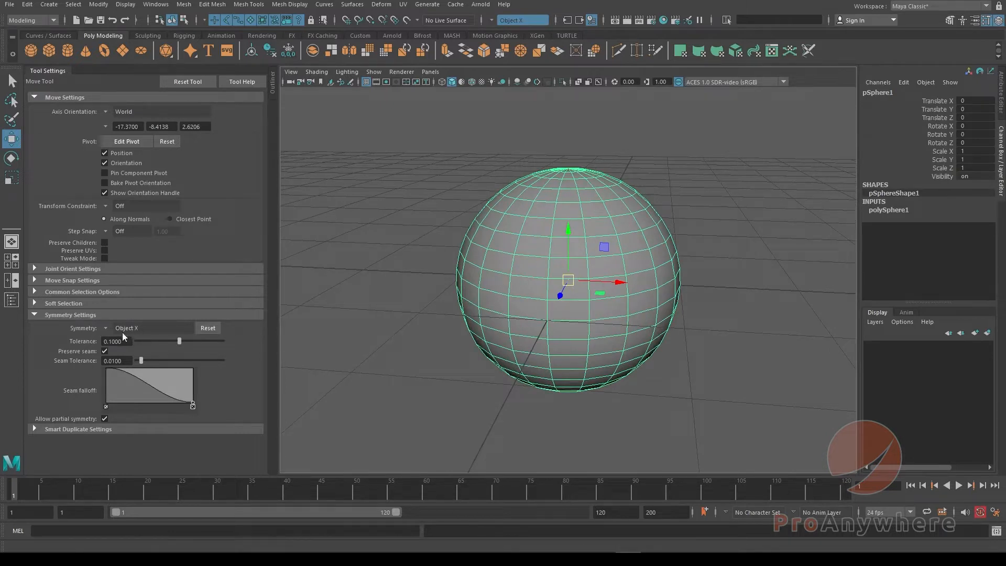
pyautogui.click(127, 328)
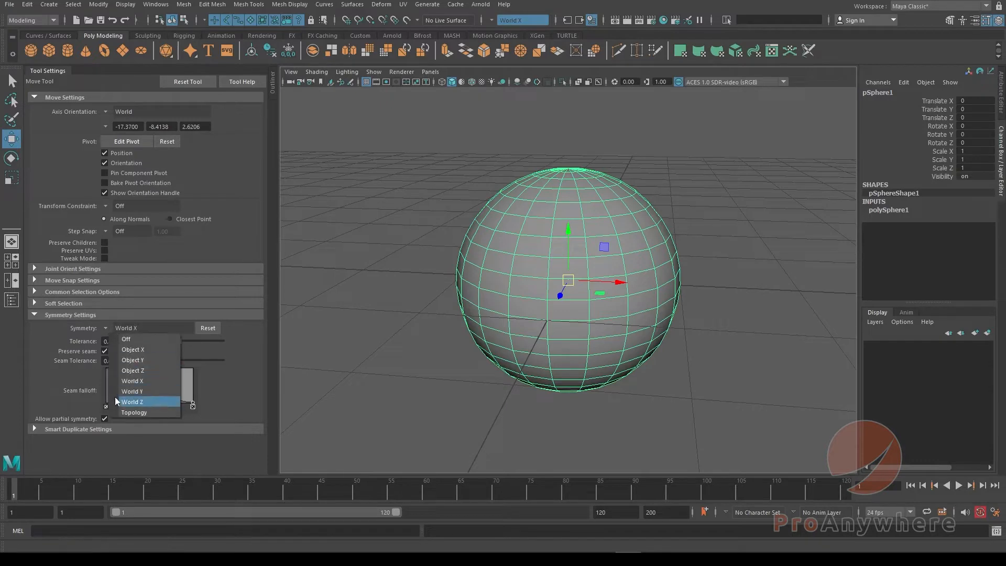
pyautogui.click(133, 348)
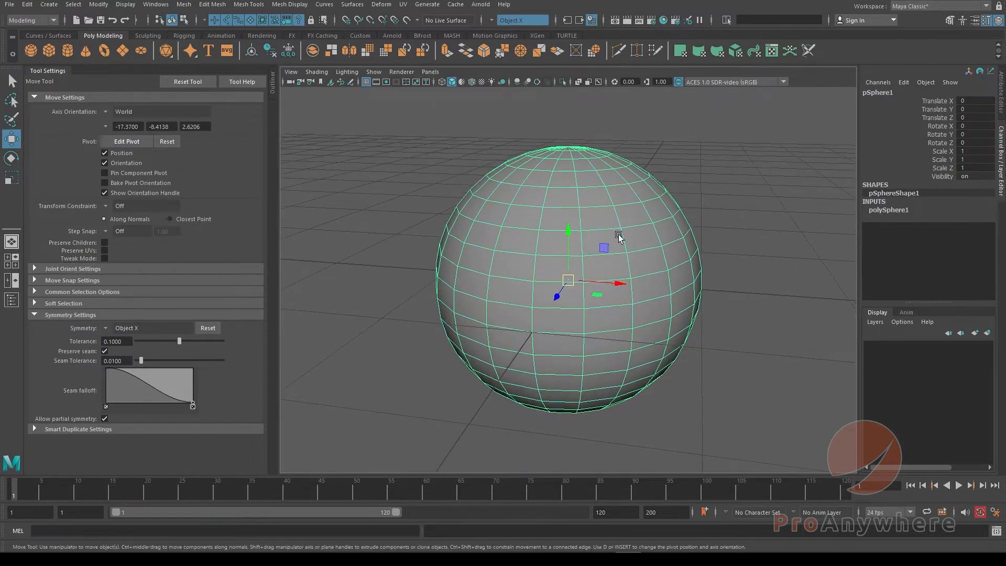
# Select a vertex on the sphere and drag it out into mirrored spikes
pyautogui.rightClick(569, 279)
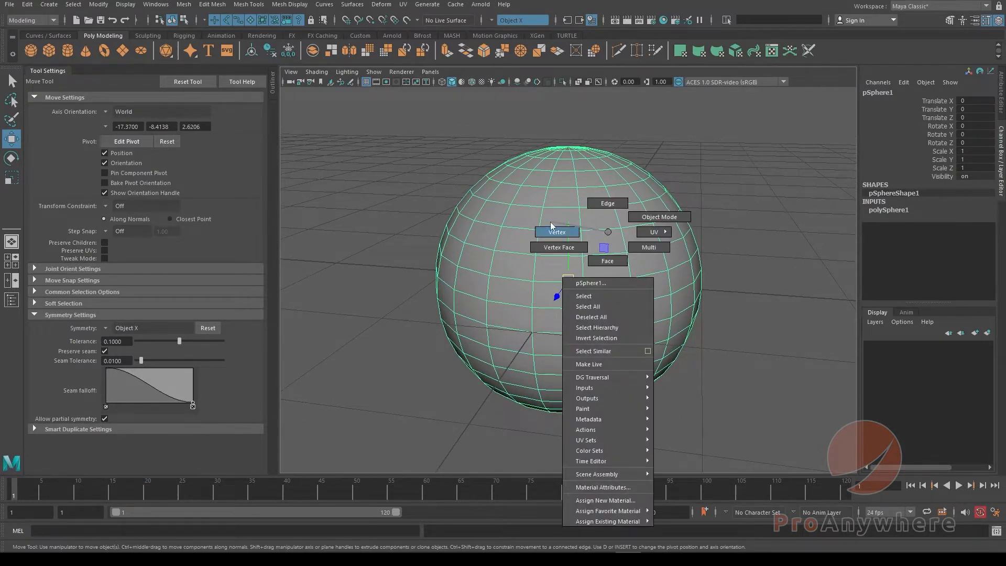
pyautogui.click(555, 231)
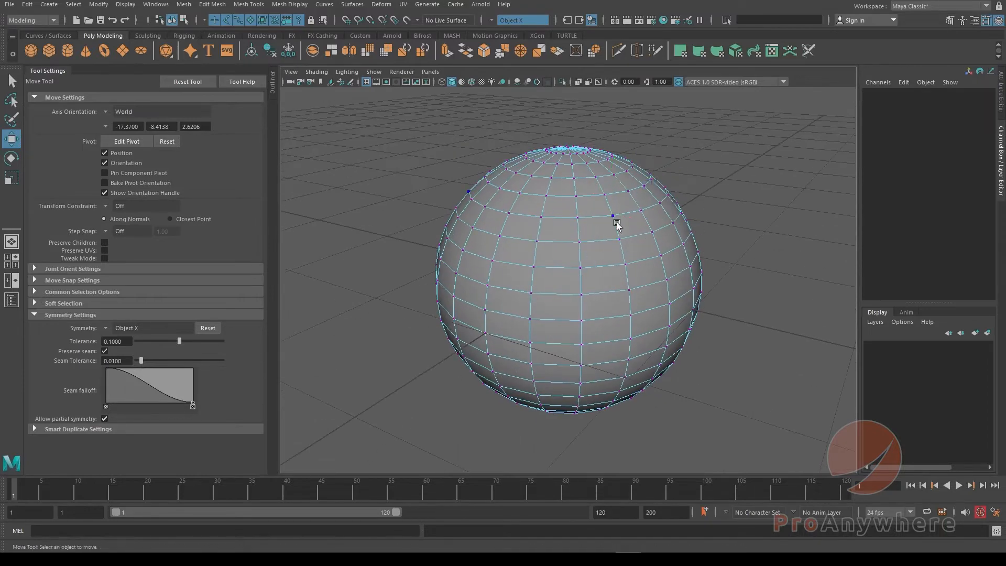
pyautogui.click(613, 215)
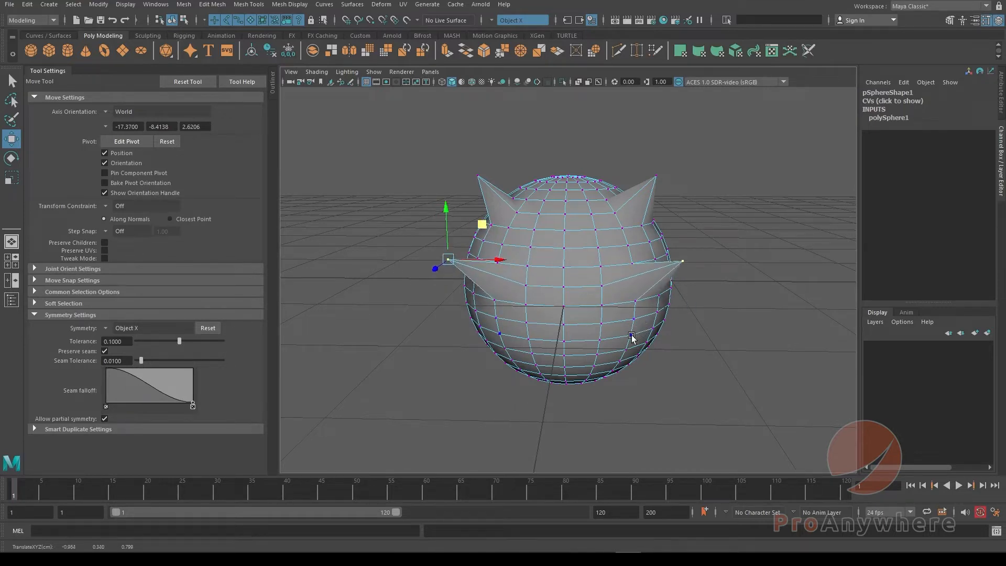
pyautogui.moveTo(447, 259); pyautogui.dragTo(667, 315)
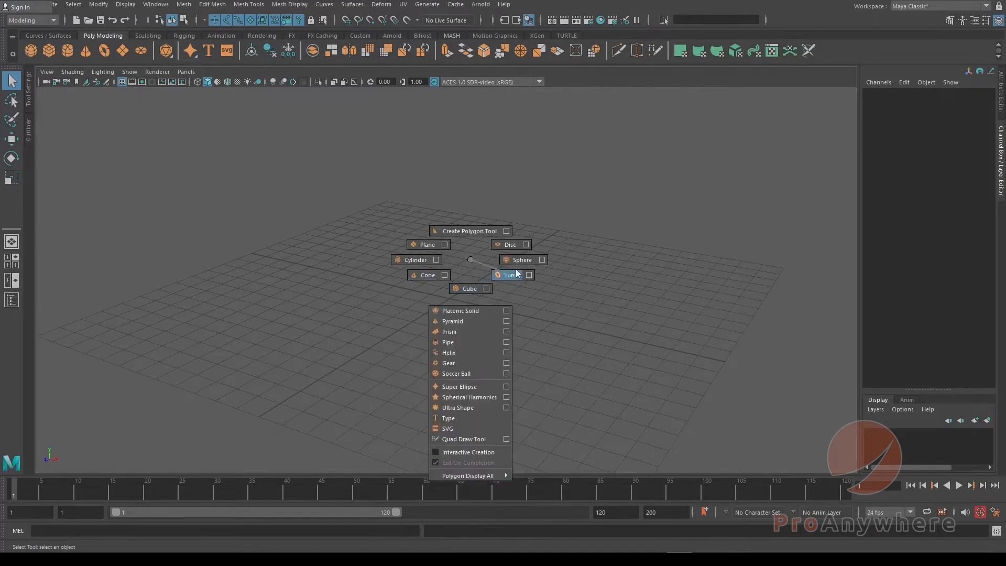
# Create a new sphere and set Move tool symmetry to Object Z
pyautogui.click(521, 259)
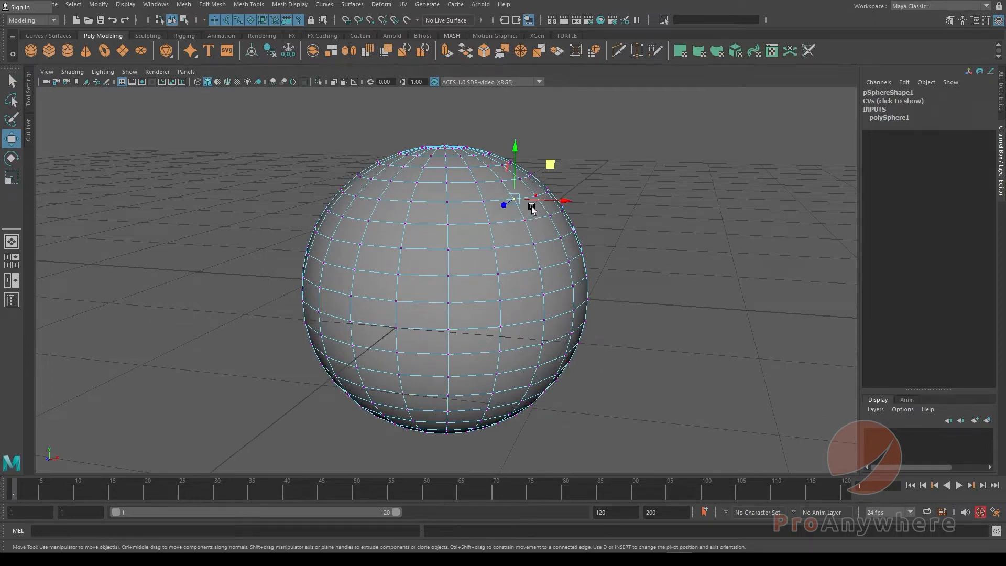
pyautogui.click(531, 208)
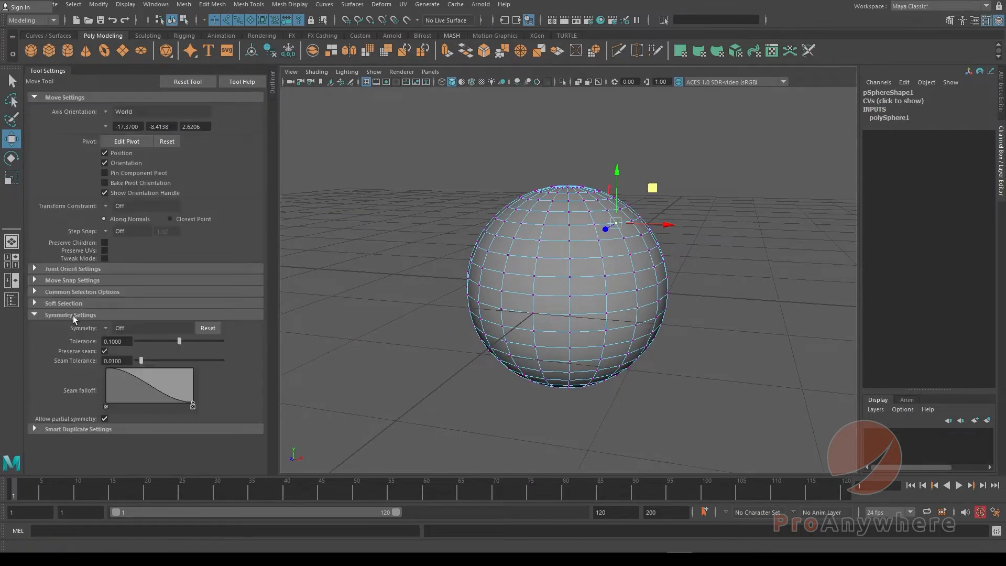
pyautogui.click(105, 328)
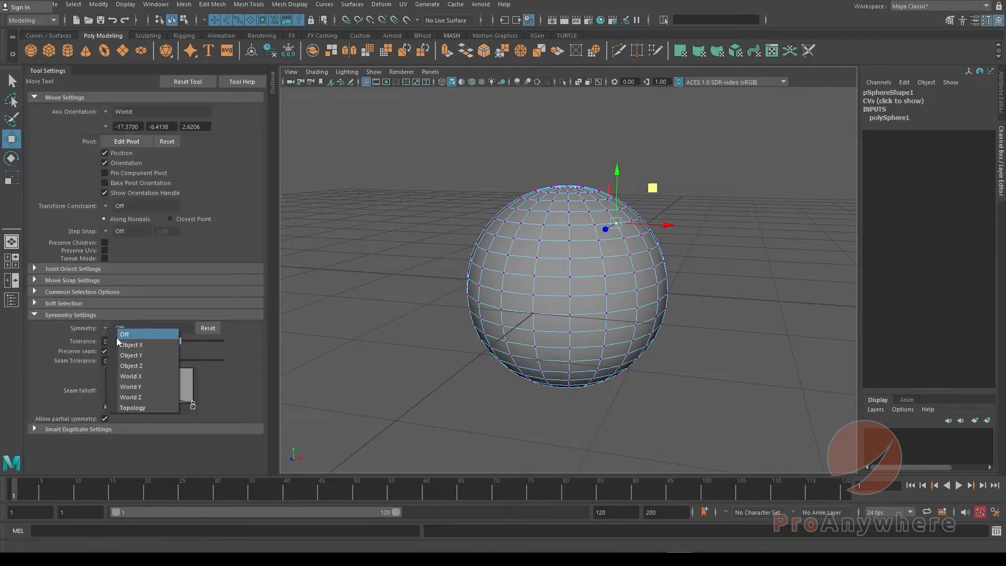
pyautogui.click(131, 344)
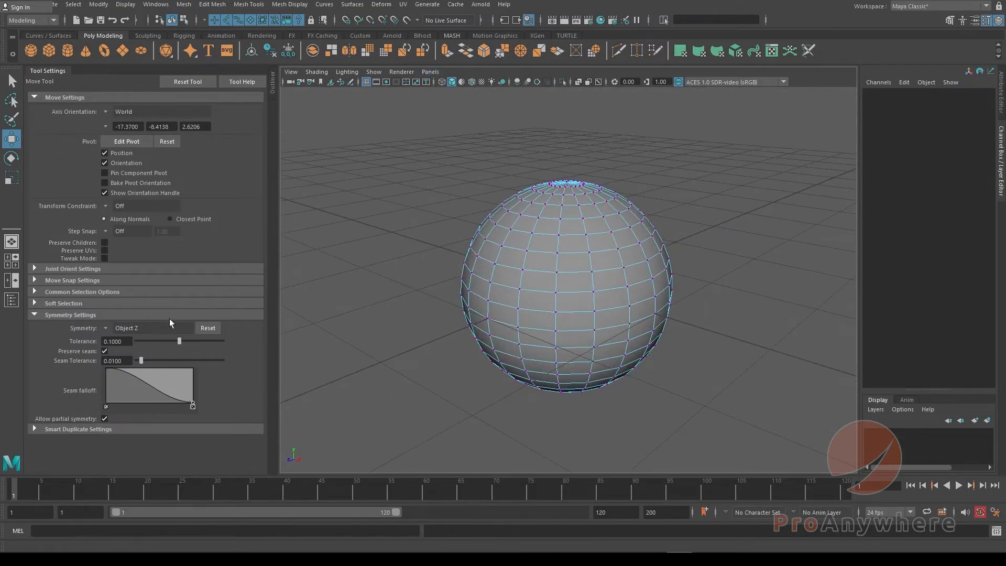
pyautogui.moveTo(489, 24)
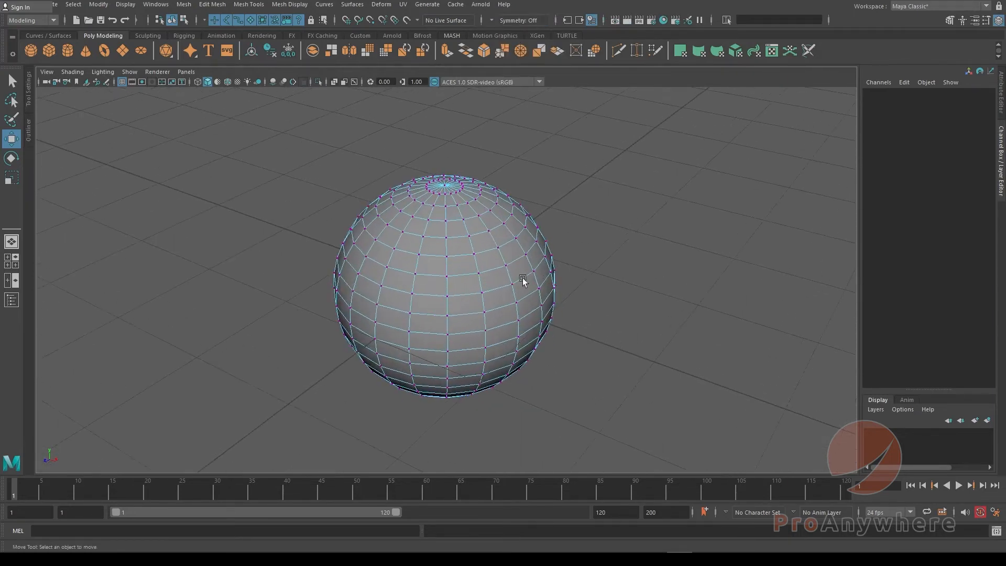
# Select a top vertex and switch symmetry to Object X for mirrored spikes
pyautogui.moveTo(522, 281); pyautogui.dragTo(478, 250)
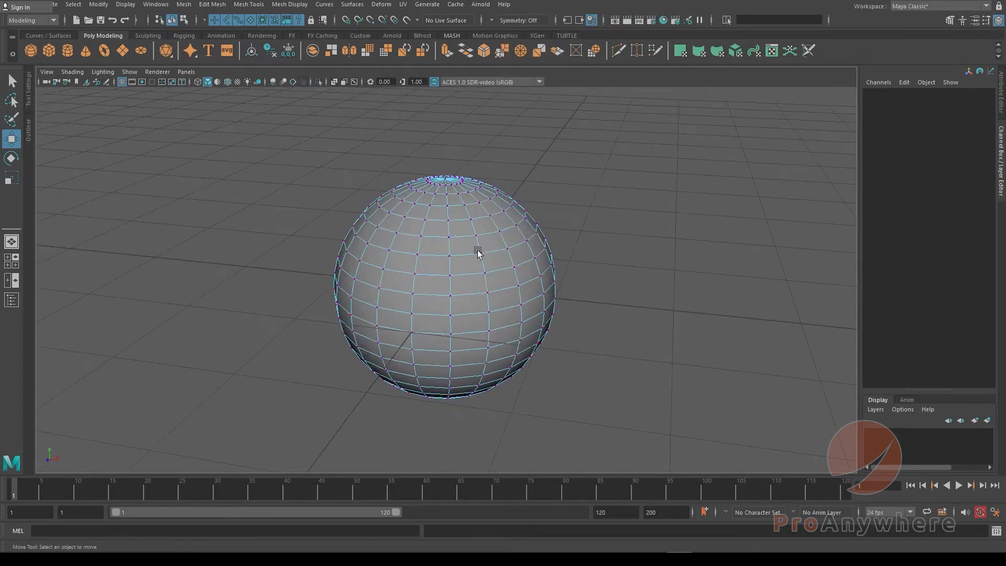
pyautogui.click(519, 20)
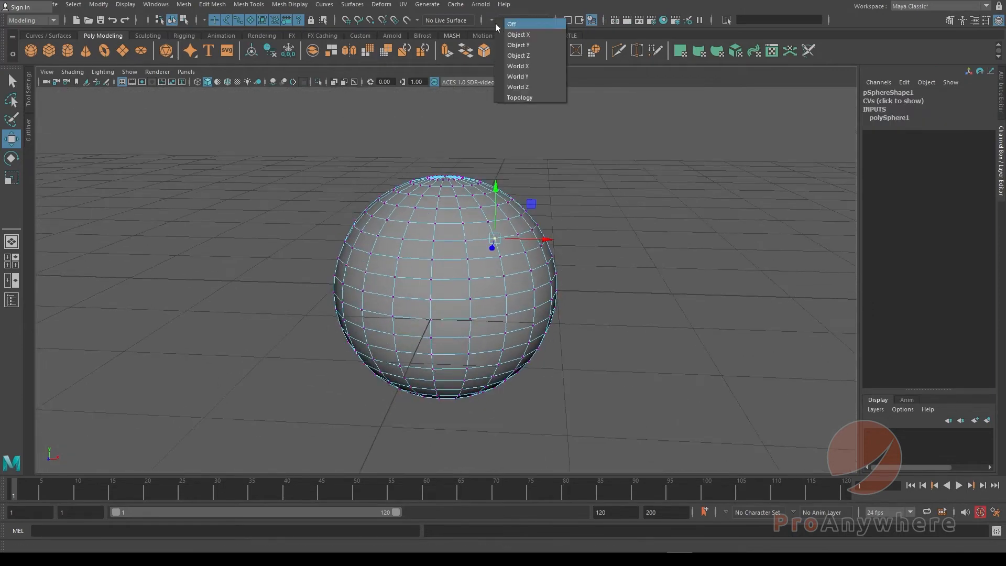
pyautogui.click(518, 34)
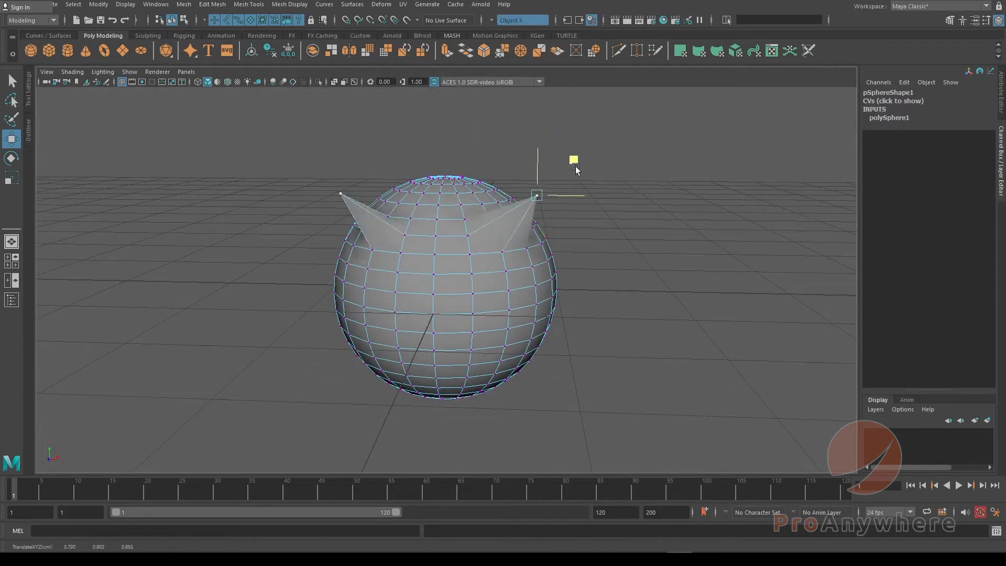